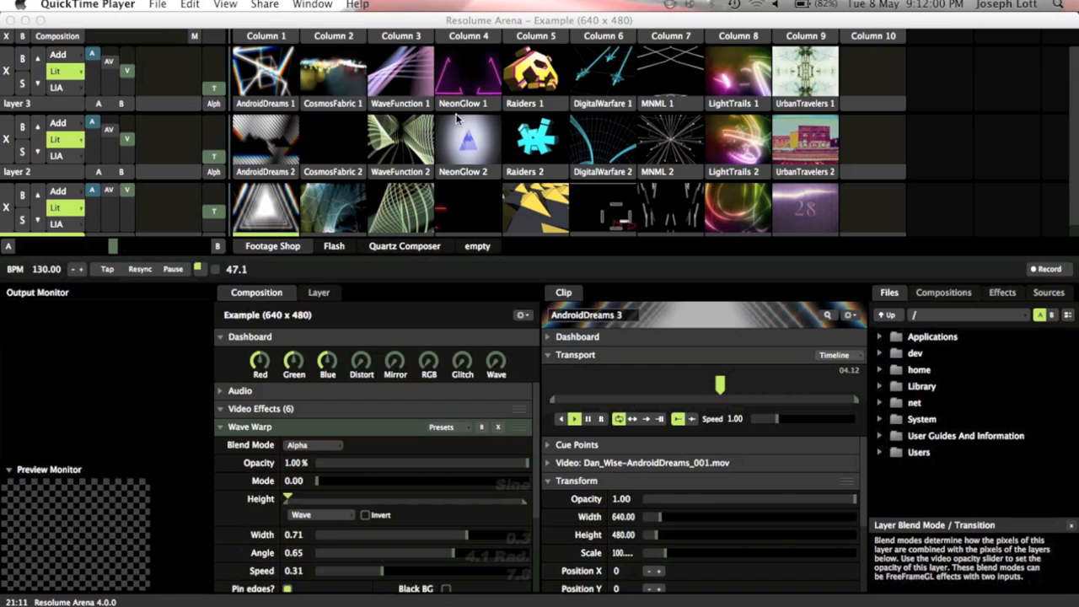
pyautogui.moveTo(253, 88)
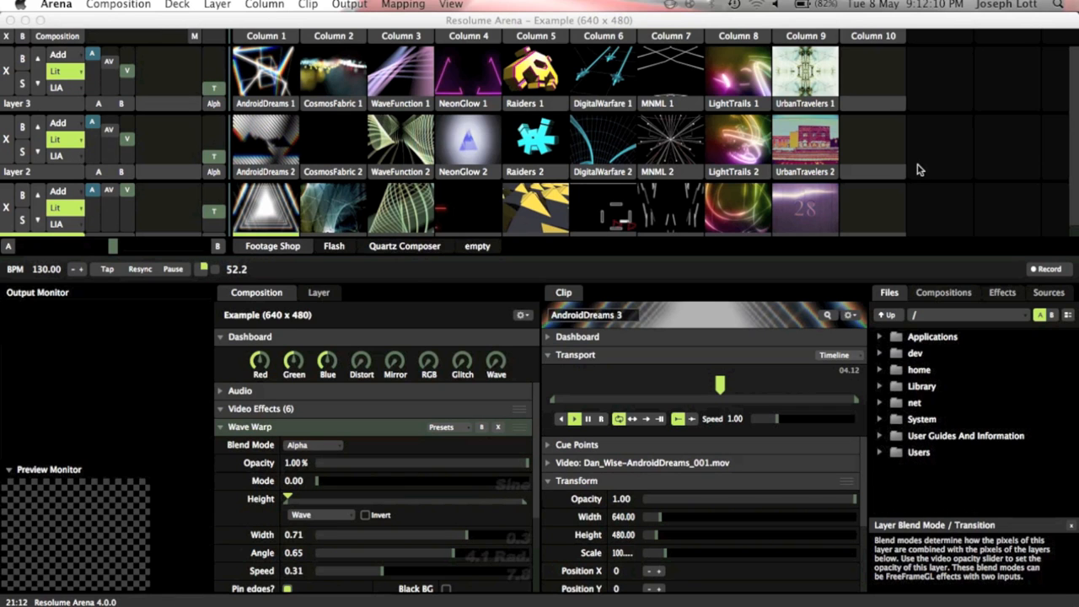
# Step: Trigger the triangle tunnel clip on the bottom layer, then the MNML 2 clip on layer 2
pyautogui.click(469, 70)
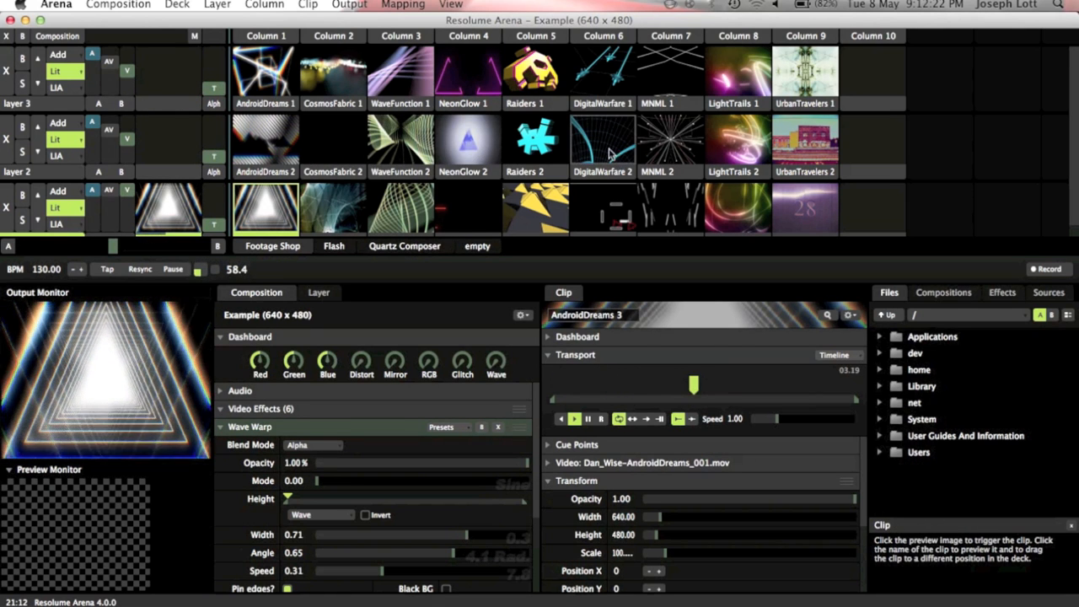
pyautogui.click(671, 138)
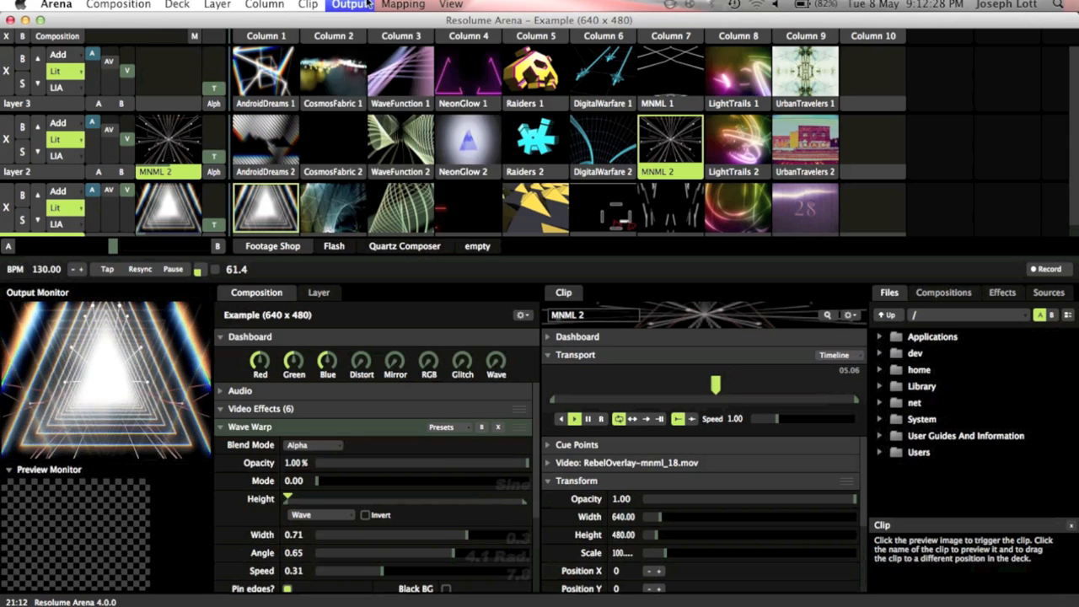
# Step: Show the test card on the output from the Output menu
pyautogui.click(349, 4)
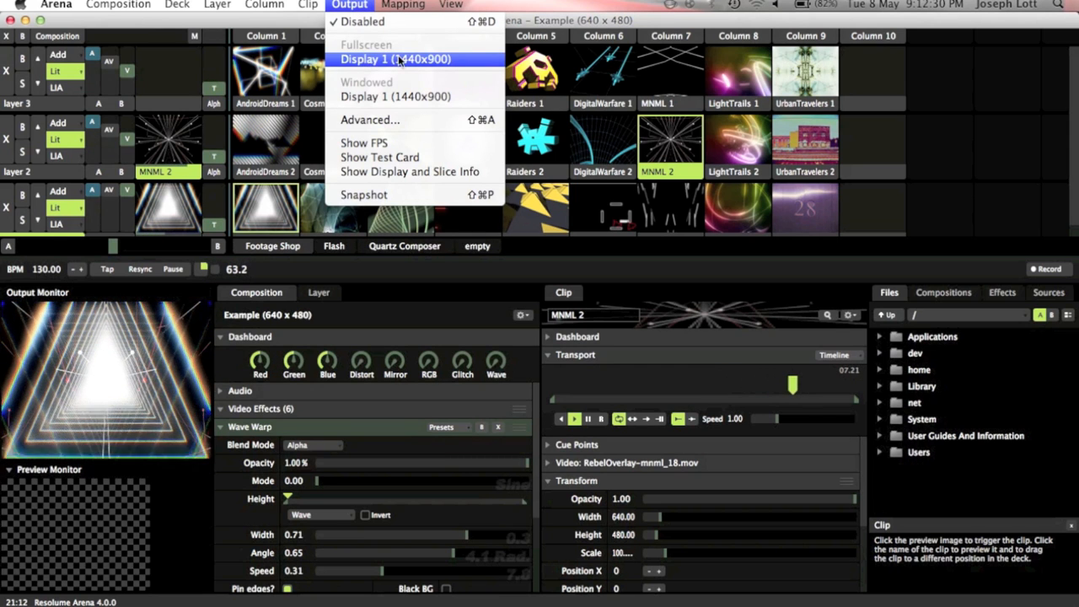
pyautogui.moveTo(395, 96)
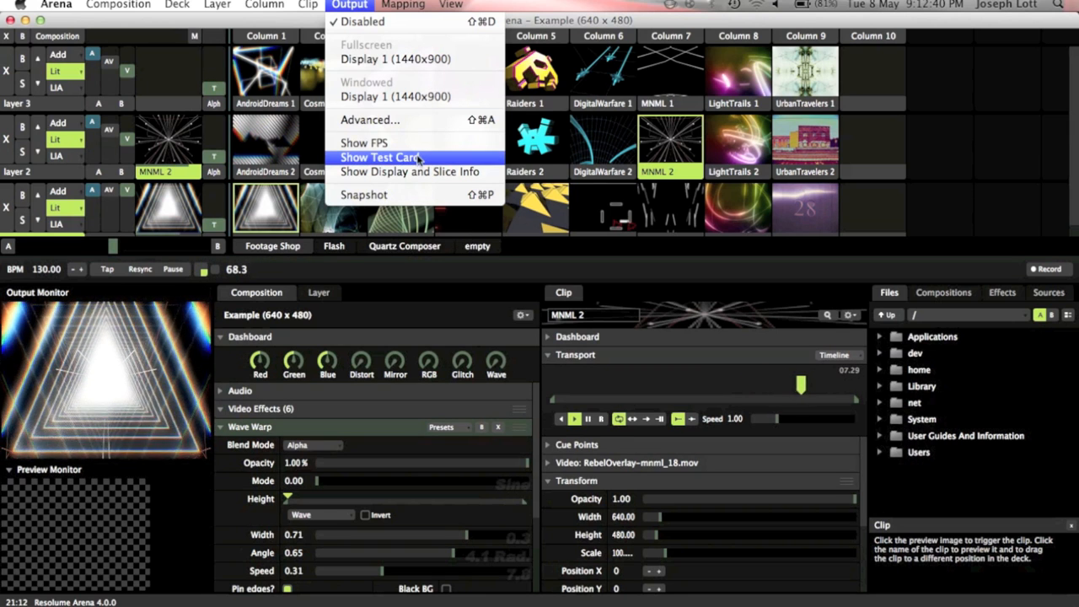
pyautogui.click(382, 158)
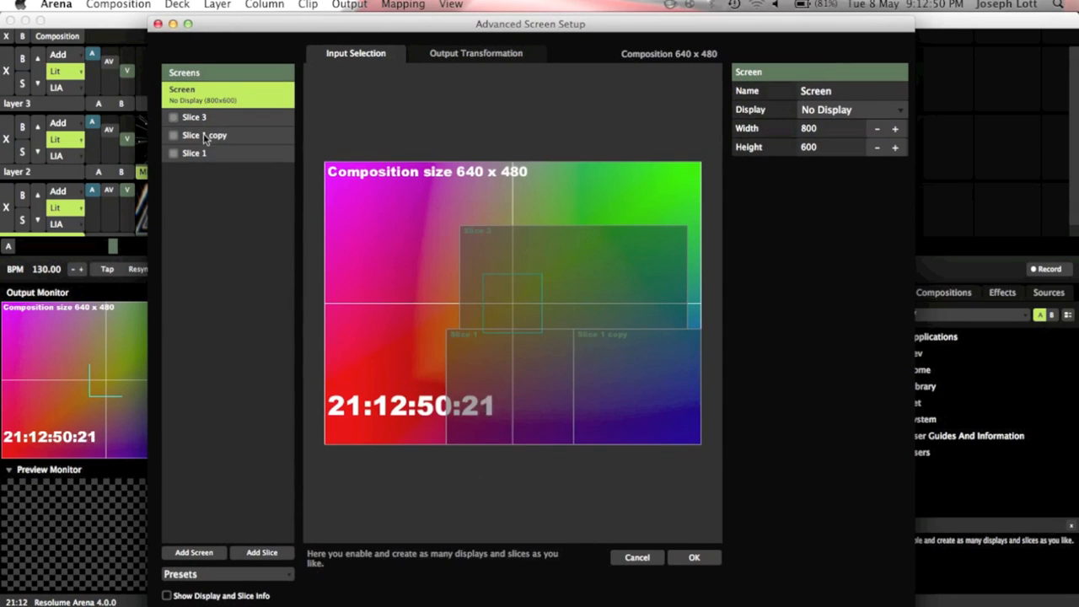
# Step: Remove duplicate slices, add Slice 2 to the screen and shrink it to the bottom-left quarter
pyautogui.click(205, 135)
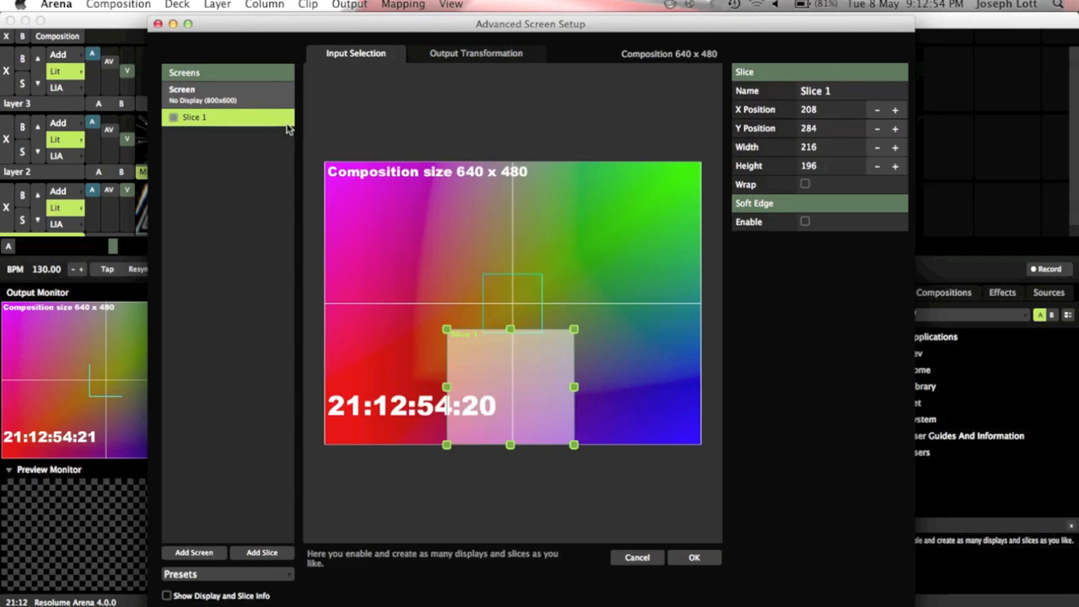
pyautogui.click(182, 87)
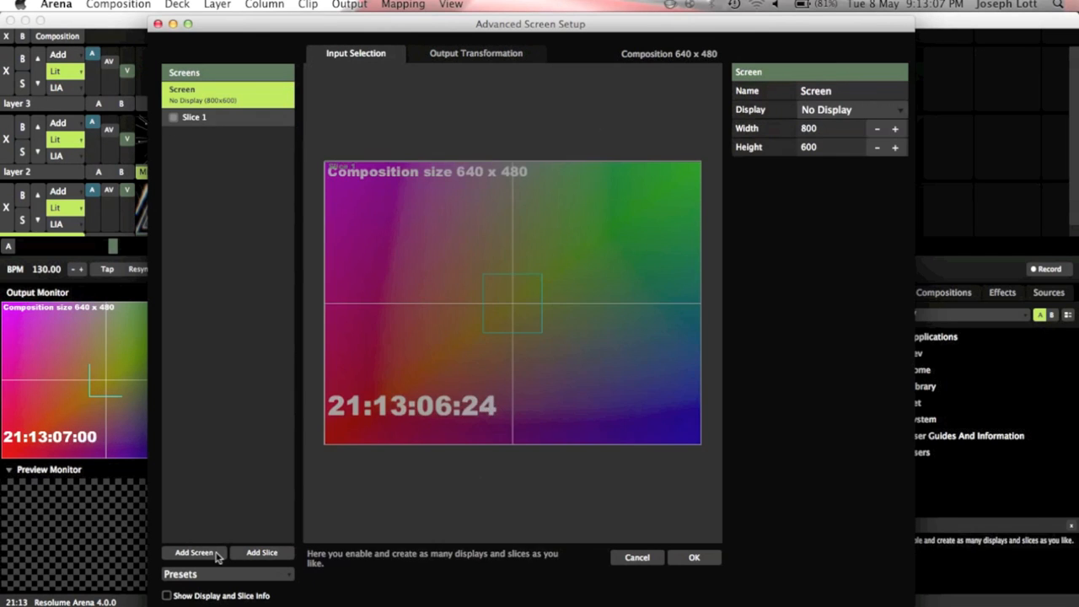
pyautogui.click(261, 553)
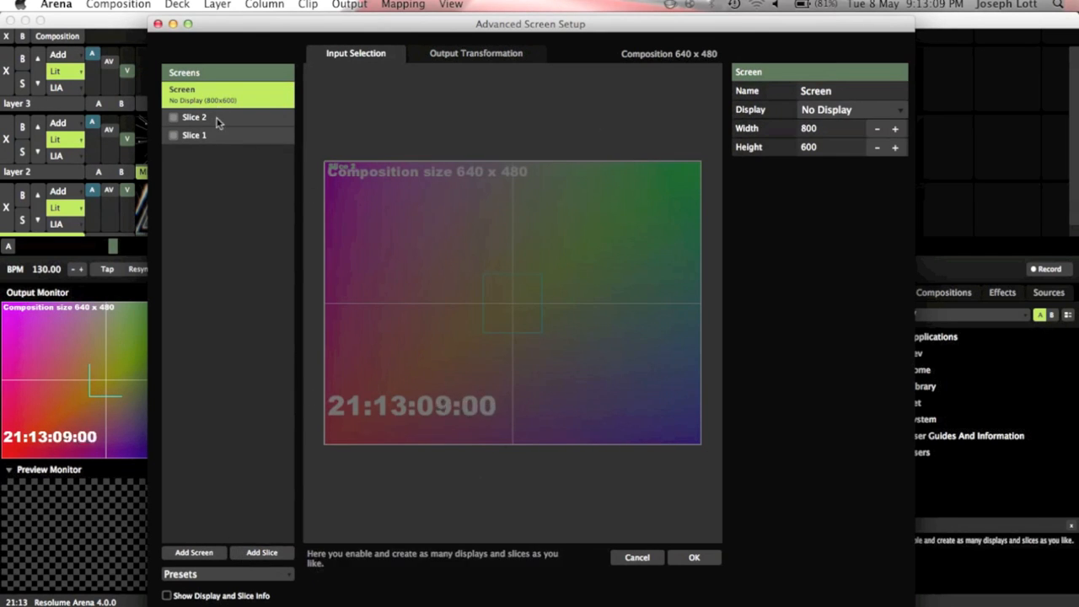
pyautogui.click(194, 118)
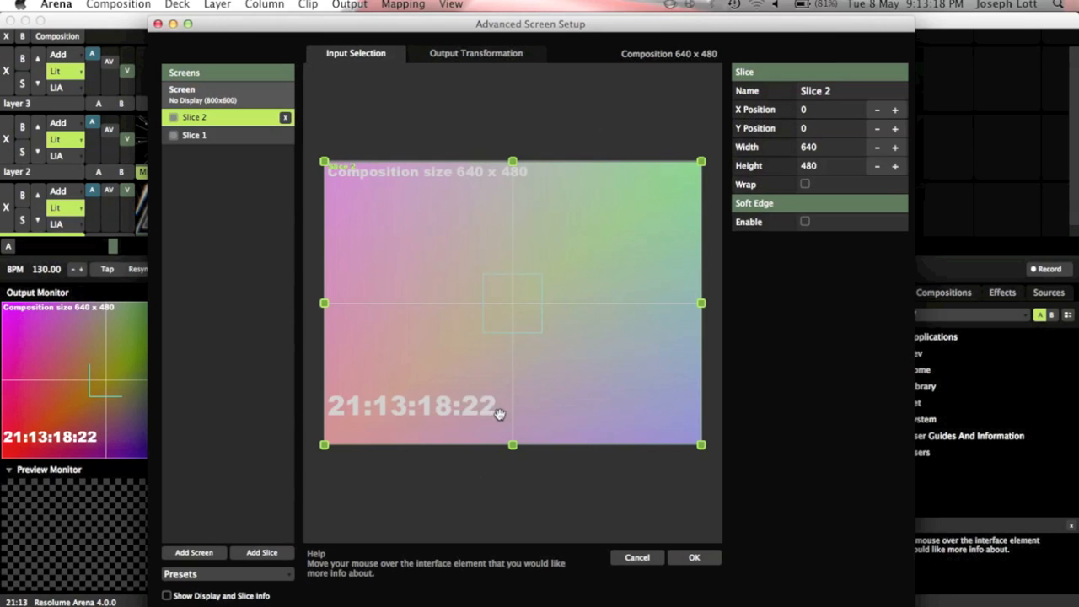
pyautogui.moveTo(718, 152)
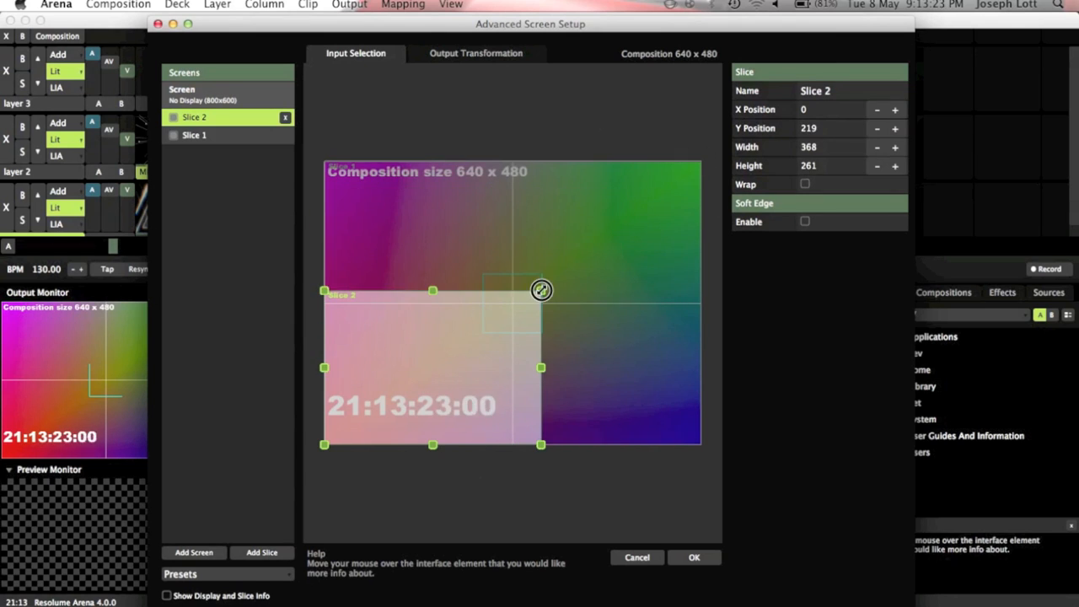
pyautogui.moveTo(541, 290); pyautogui.dragTo(513, 301)
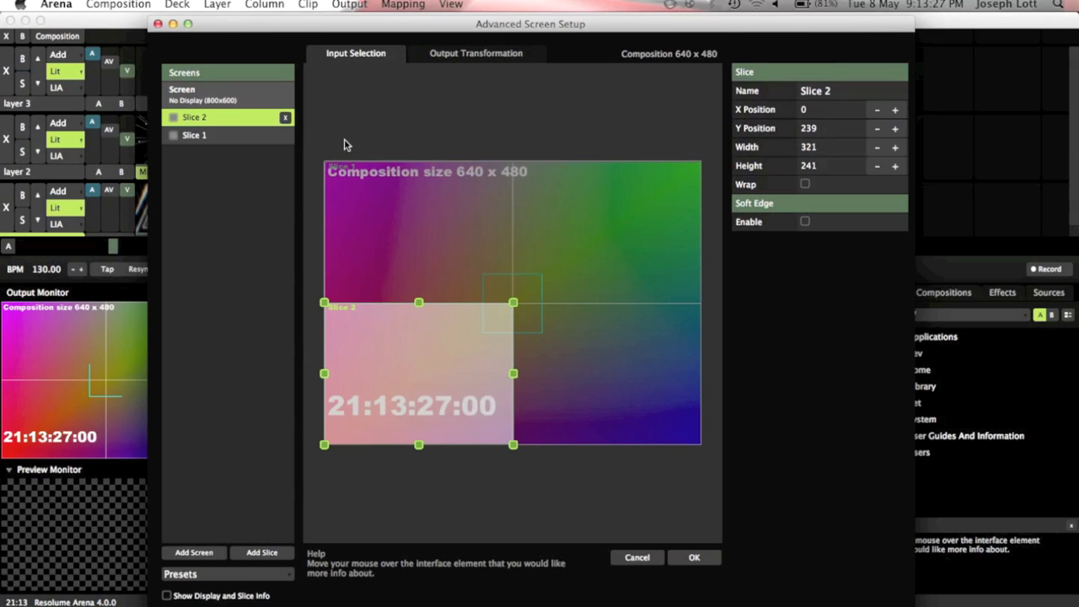
# Step: In Output Transformation, drag Slice 2's four corner points into a small tilted quadrilateral on the left
pyautogui.click(476, 52)
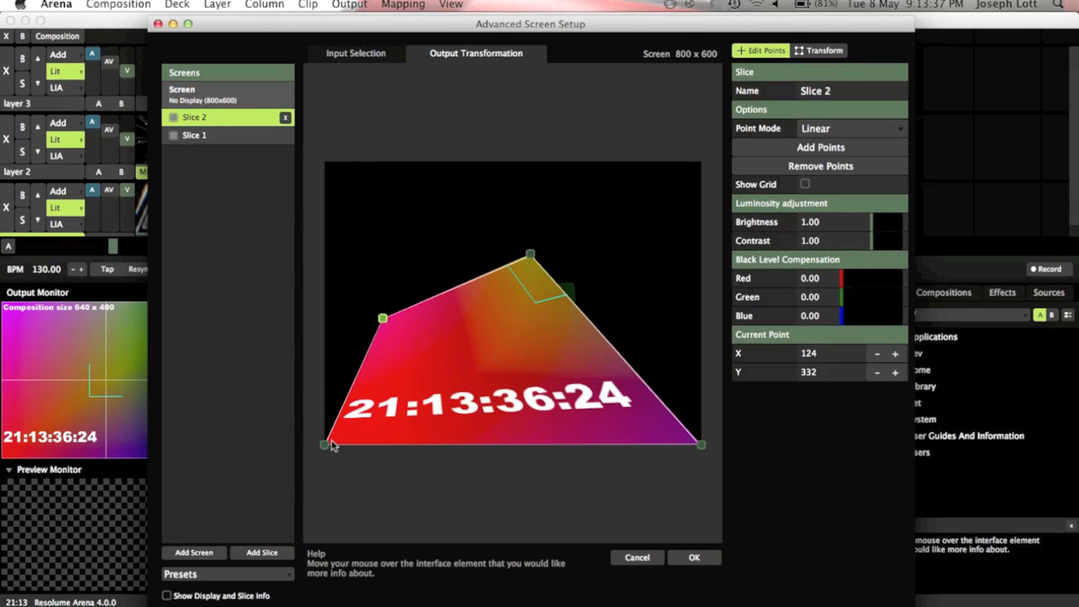
pyautogui.moveTo(324, 445); pyautogui.dragTo(351, 421)
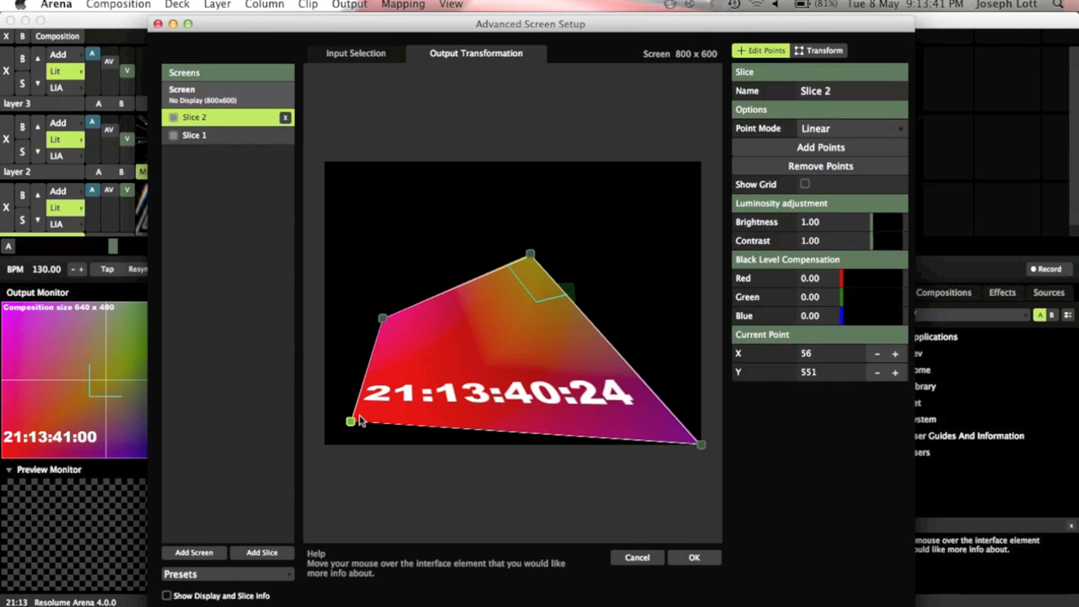
pyautogui.moveTo(573, 380)
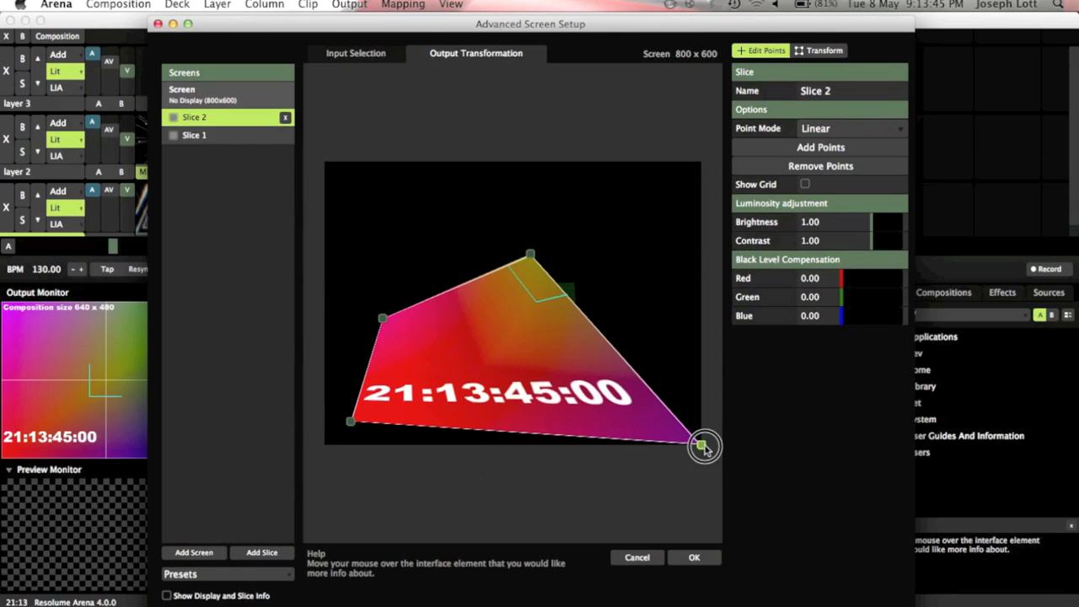
pyautogui.moveTo(702, 445); pyautogui.dragTo(469, 420)
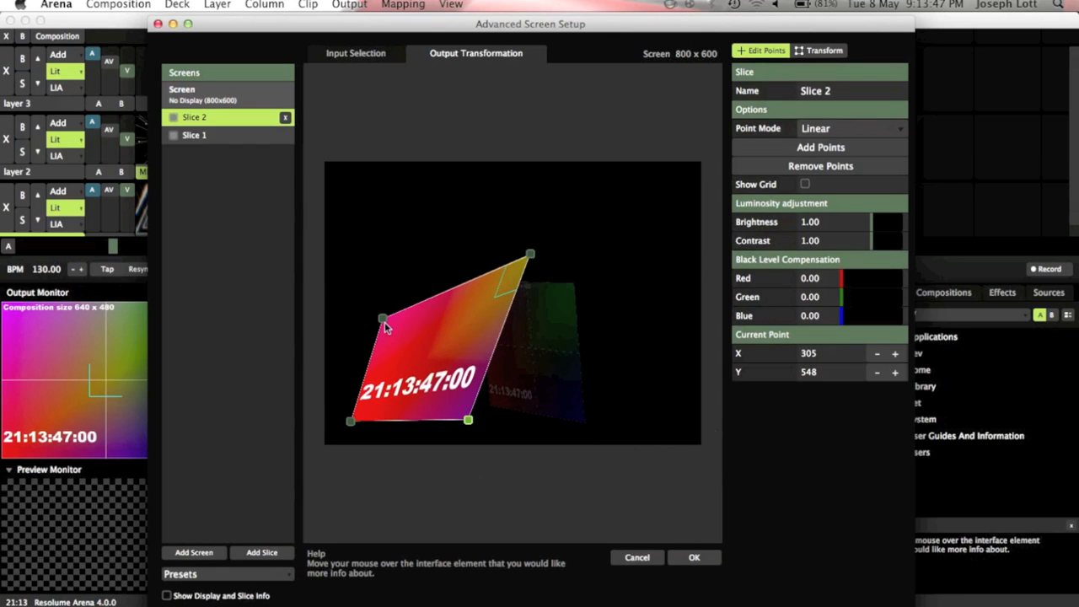
pyautogui.moveTo(381, 324); pyautogui.dragTo(347, 274)
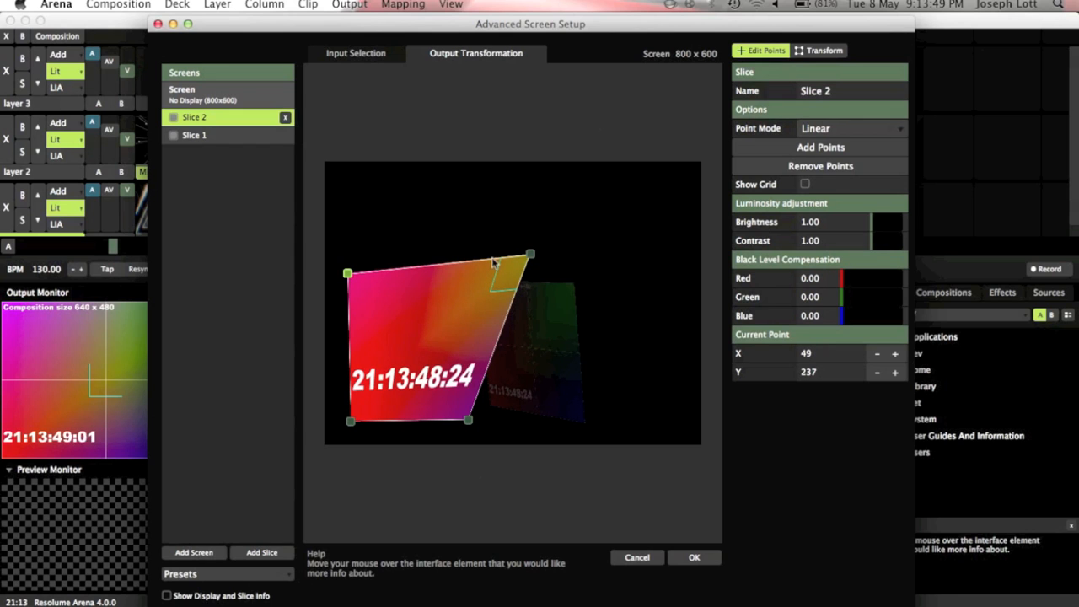
pyautogui.moveTo(530, 253); pyautogui.dragTo(447, 297)
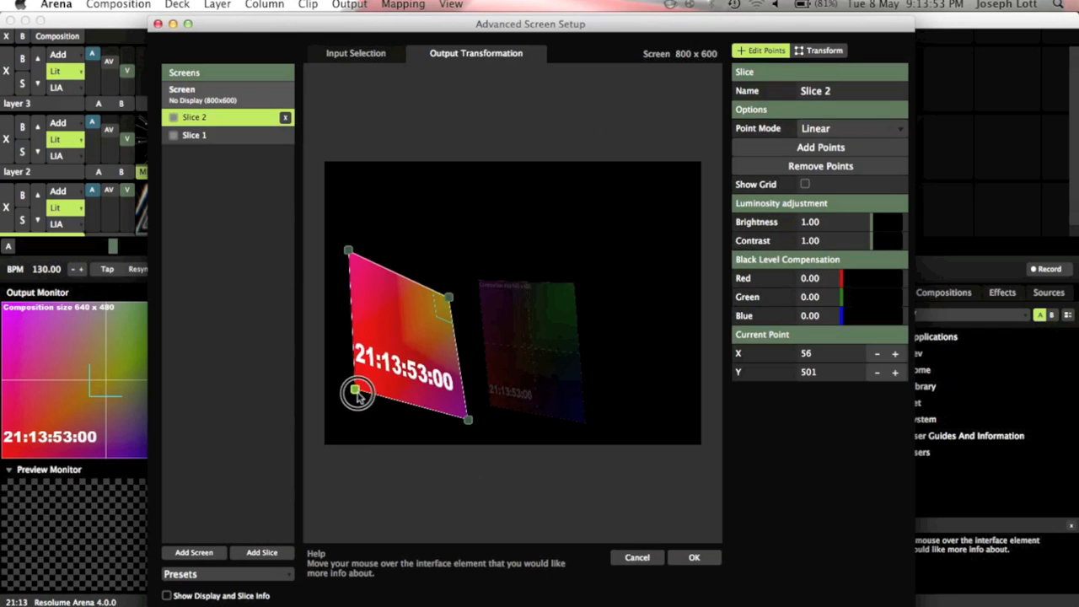
pyautogui.moveTo(357, 393); pyautogui.dragTo(452, 425)
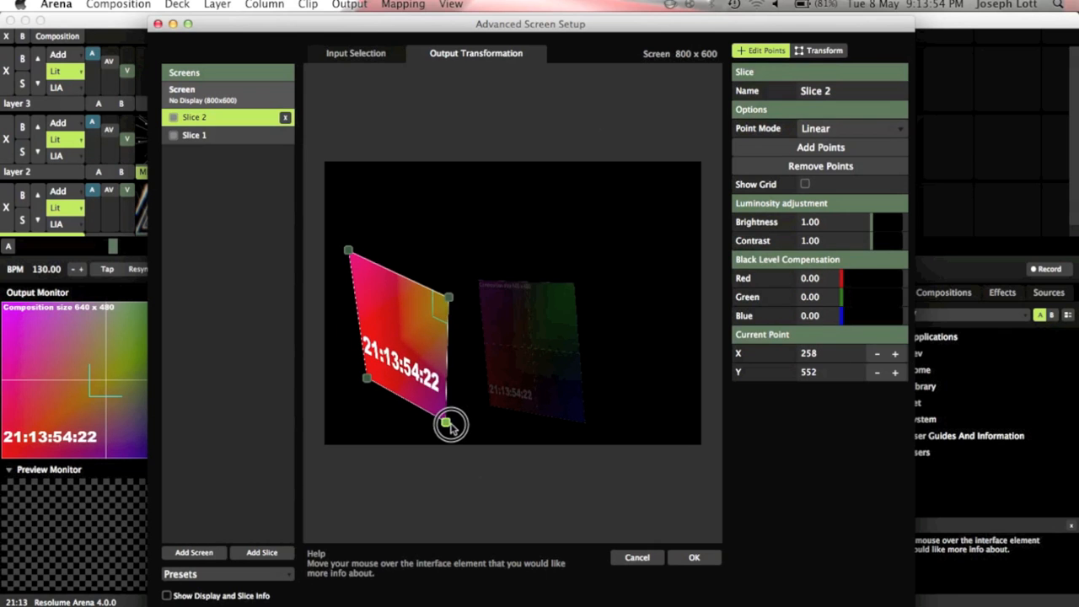
pyautogui.moveTo(452, 425); pyautogui.dragTo(357, 381)
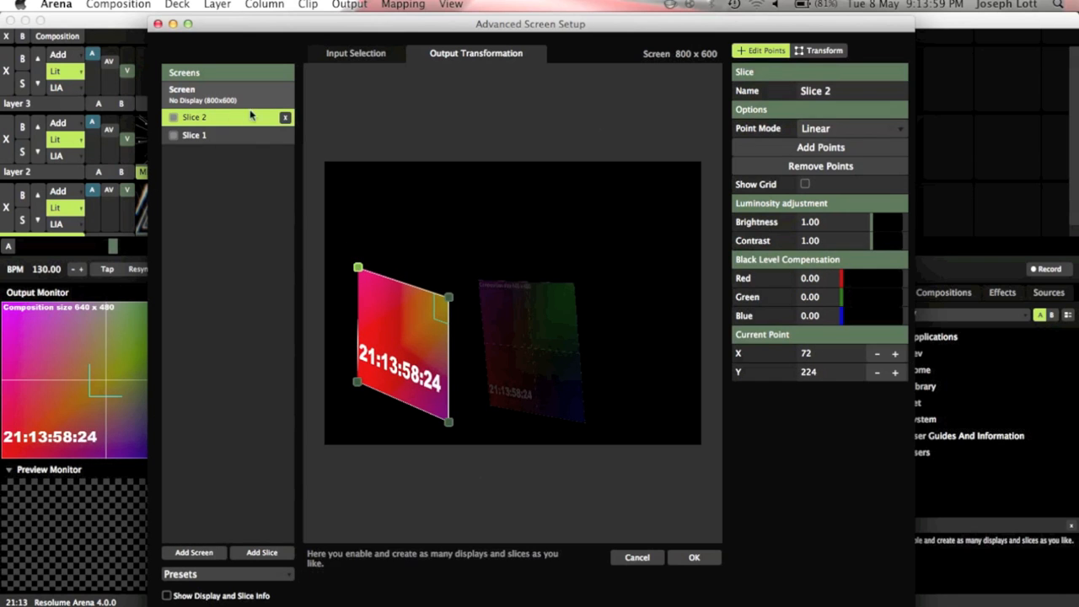
pyautogui.click(354, 53)
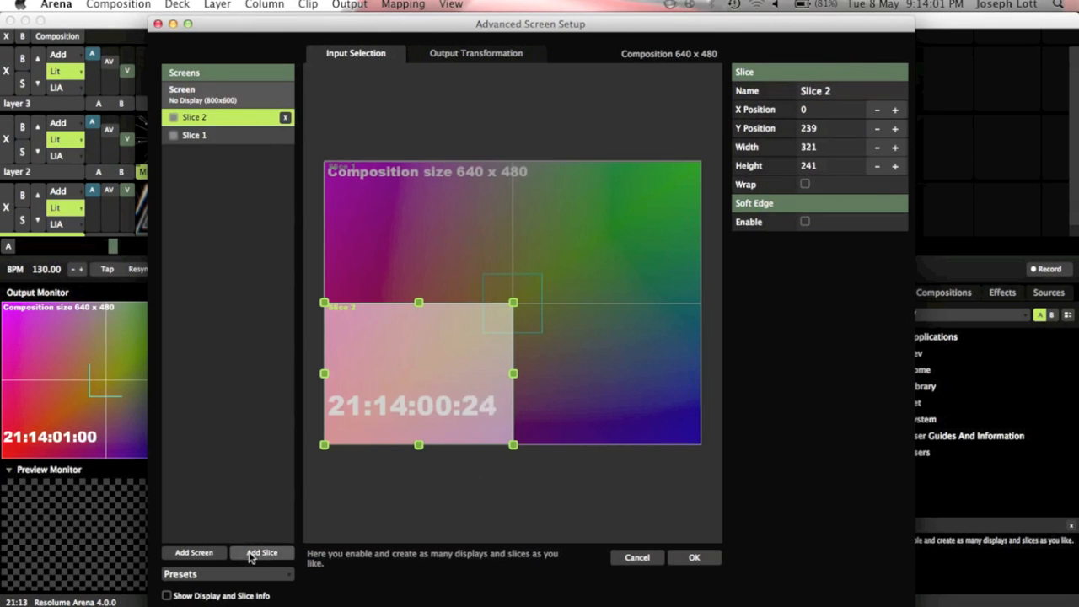
pyautogui.click(264, 553)
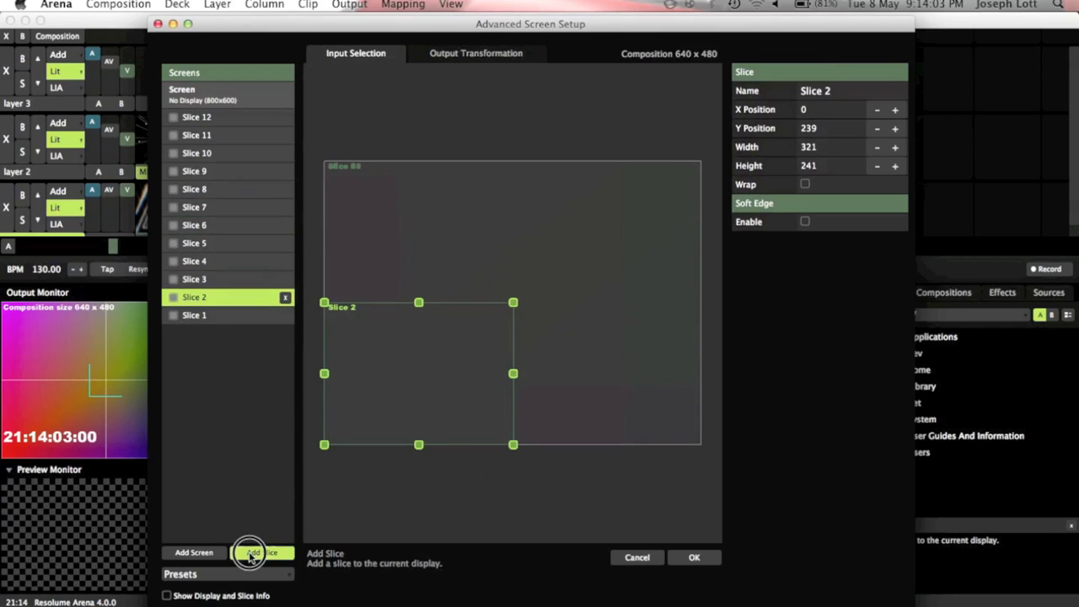
pyautogui.click(263, 553)
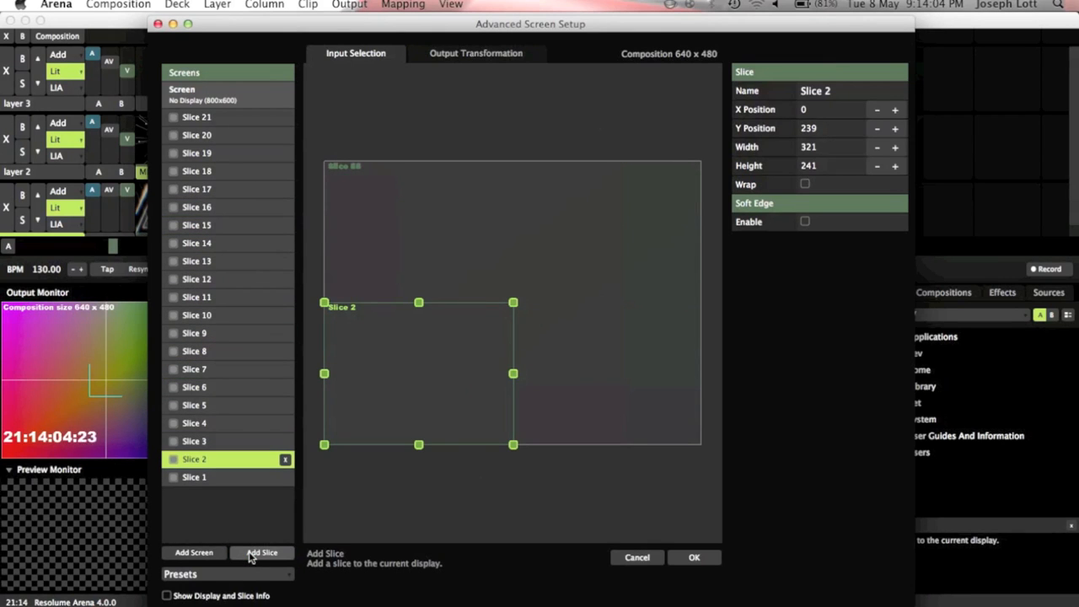
pyautogui.click(196, 315)
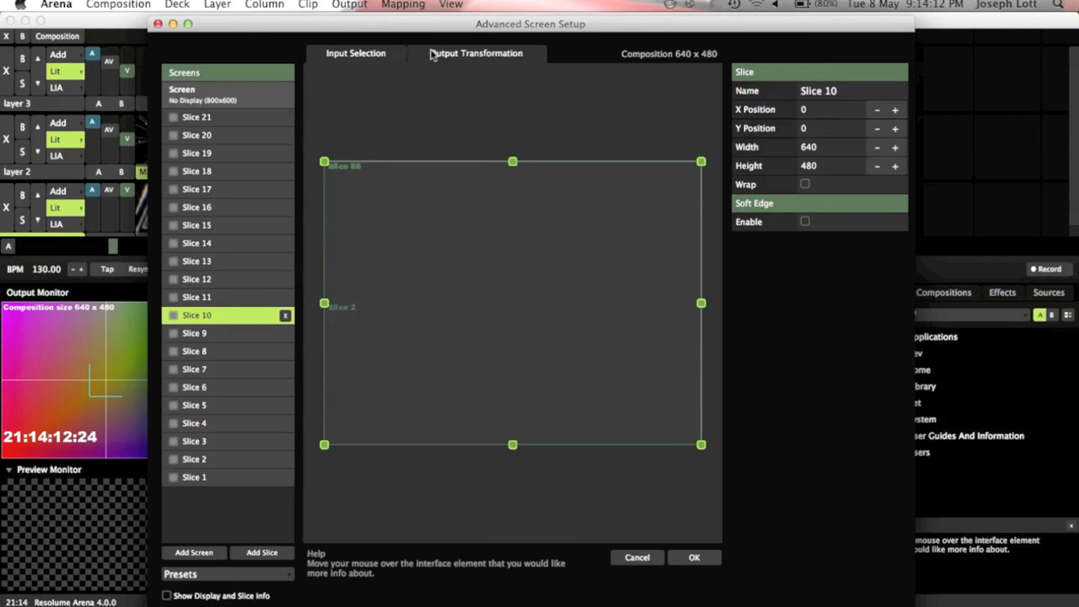
pyautogui.click(476, 52)
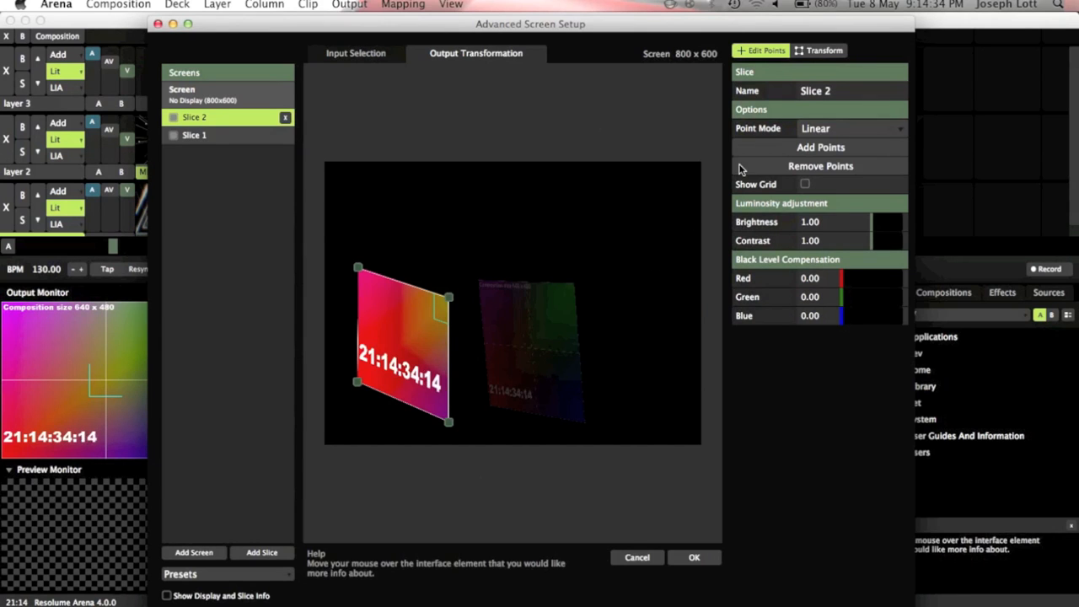
pyautogui.moveTo(850, 279)
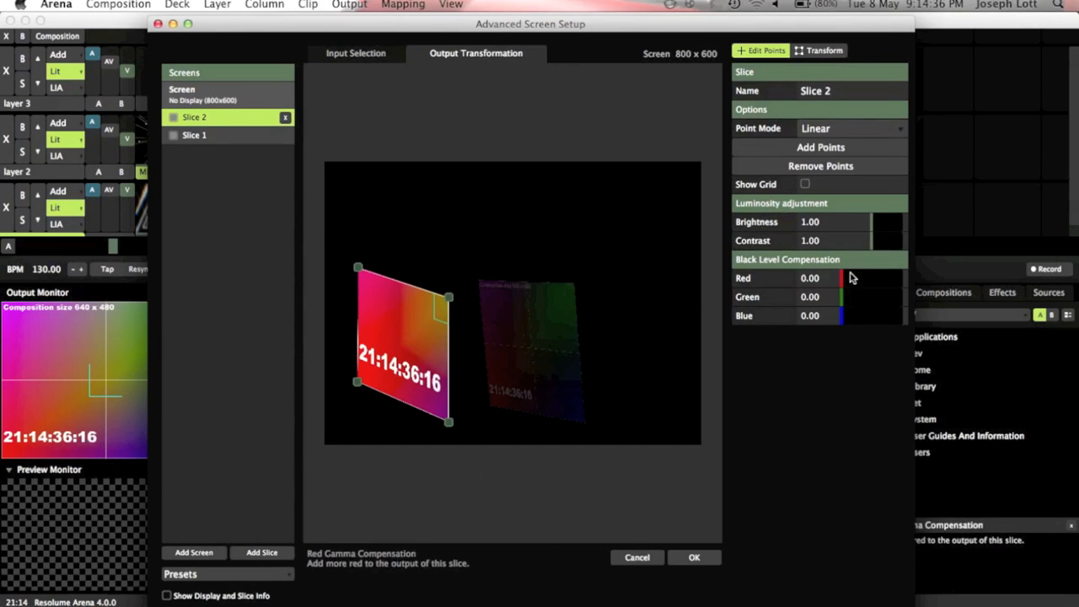
# Step: Enable Show Grid so a grid overlays Slice 2's warped output
pyautogui.moveTo(842, 278); pyautogui.dragTo(881, 278)
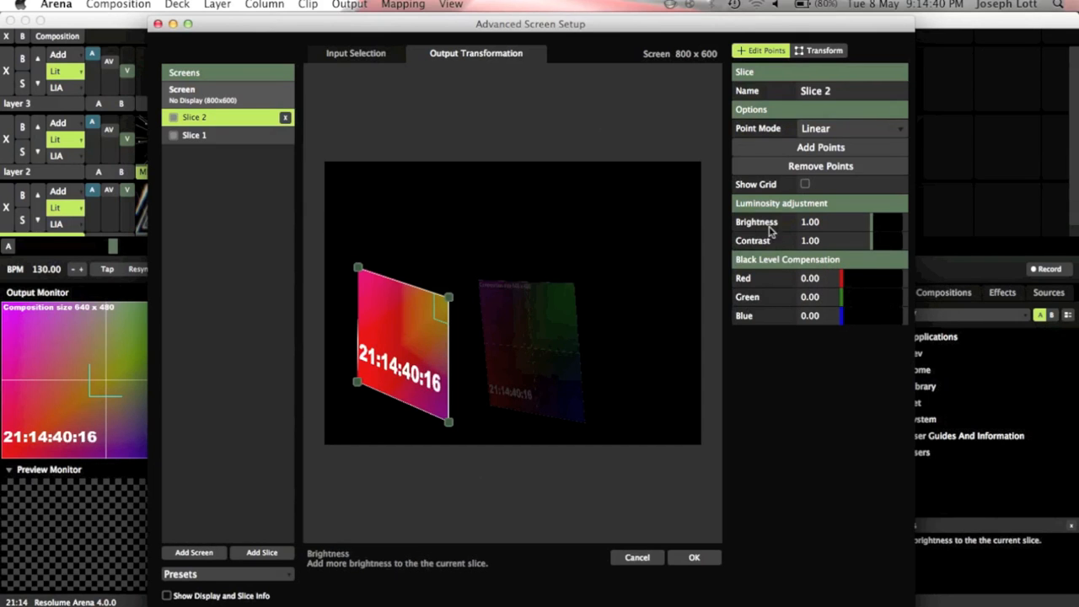
pyautogui.click(805, 184)
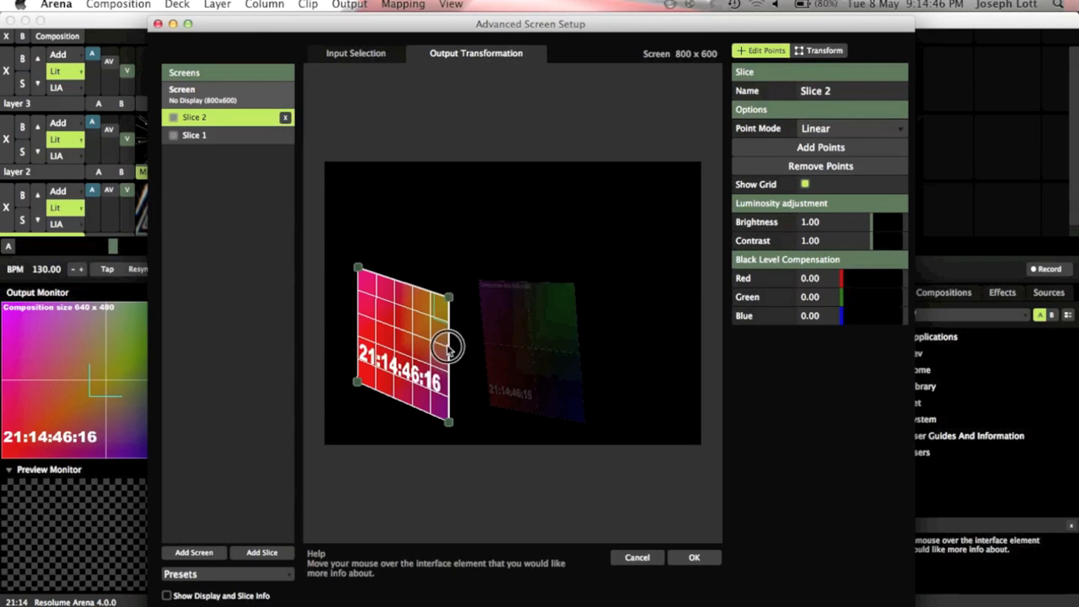
# Step: Keep Linear in the Point Mode options for Slice 2
pyautogui.click(852, 128)
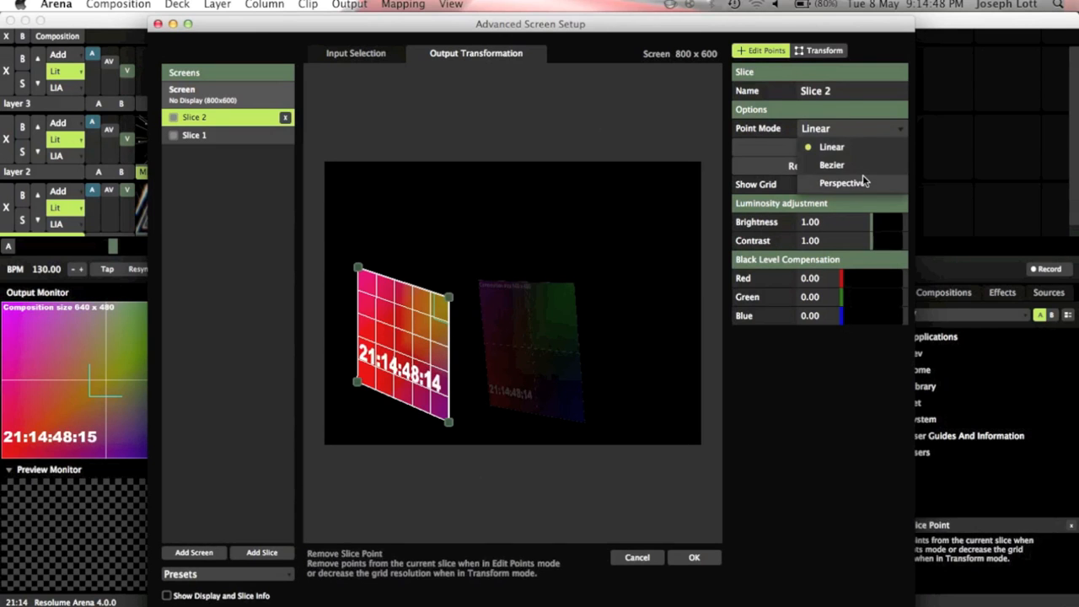
pyautogui.click(843, 182)
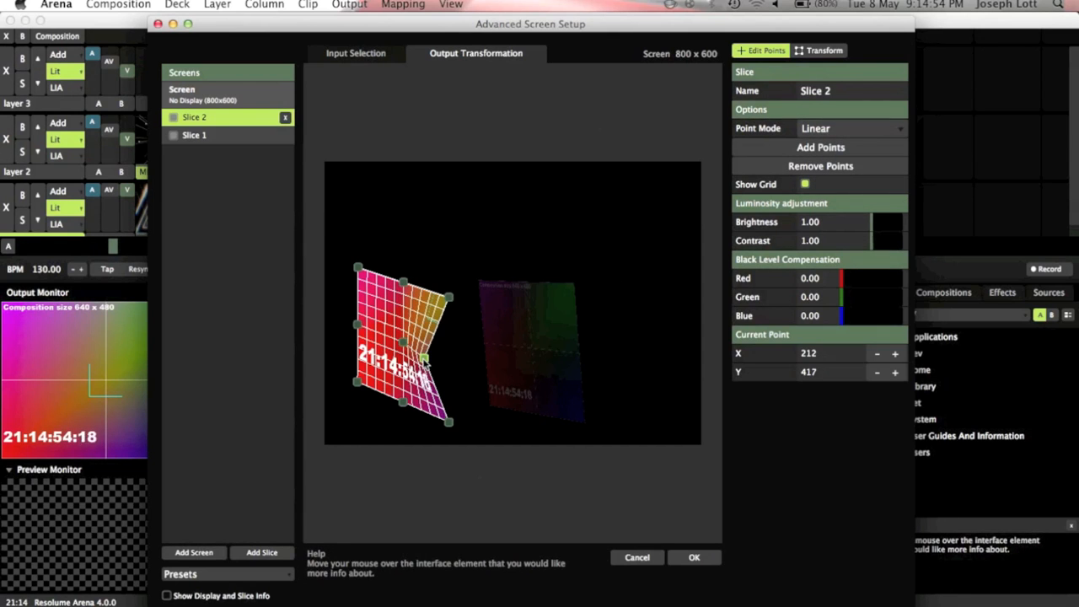
# Step: Drag individual grid points to bend Slice 2 into a wavy mesh, stretching one point far right
pyautogui.moveTo(408, 354); pyautogui.dragTo(381, 319)
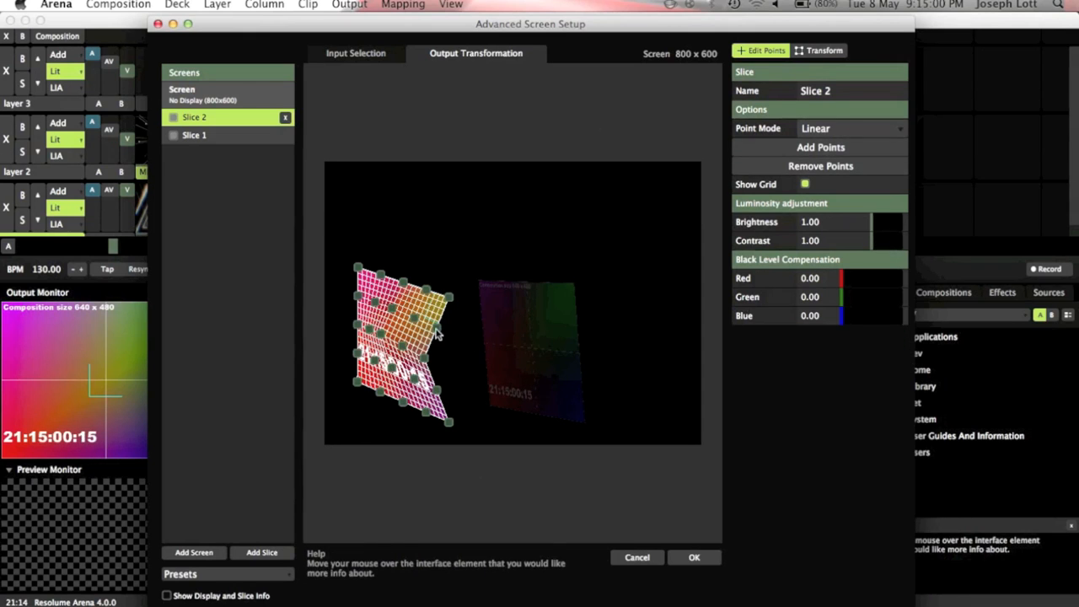
pyautogui.click(404, 305)
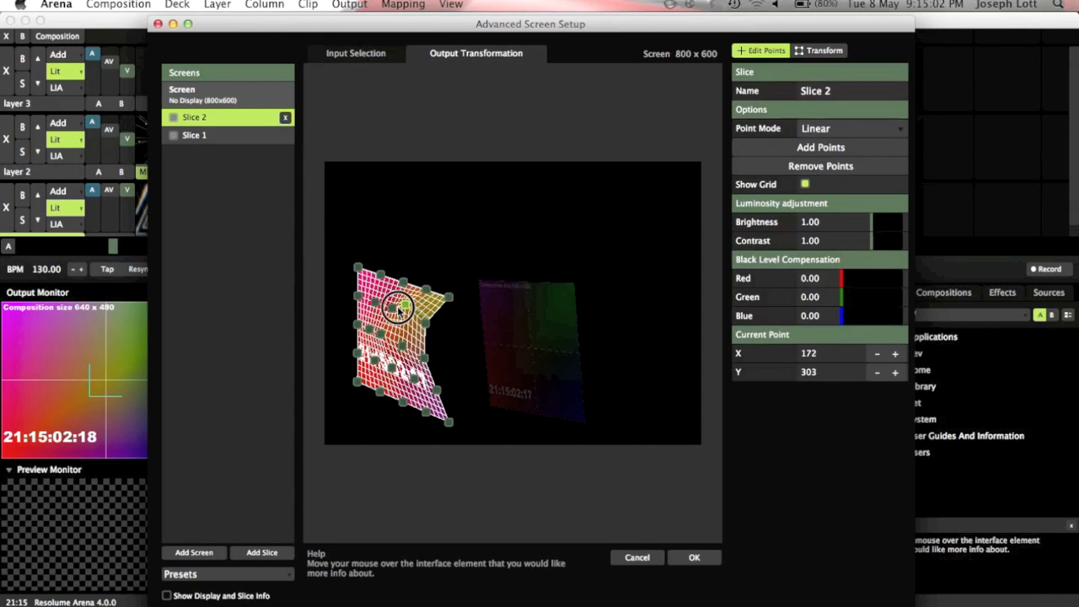
pyautogui.moveTo(403, 307); pyautogui.dragTo(419, 270)
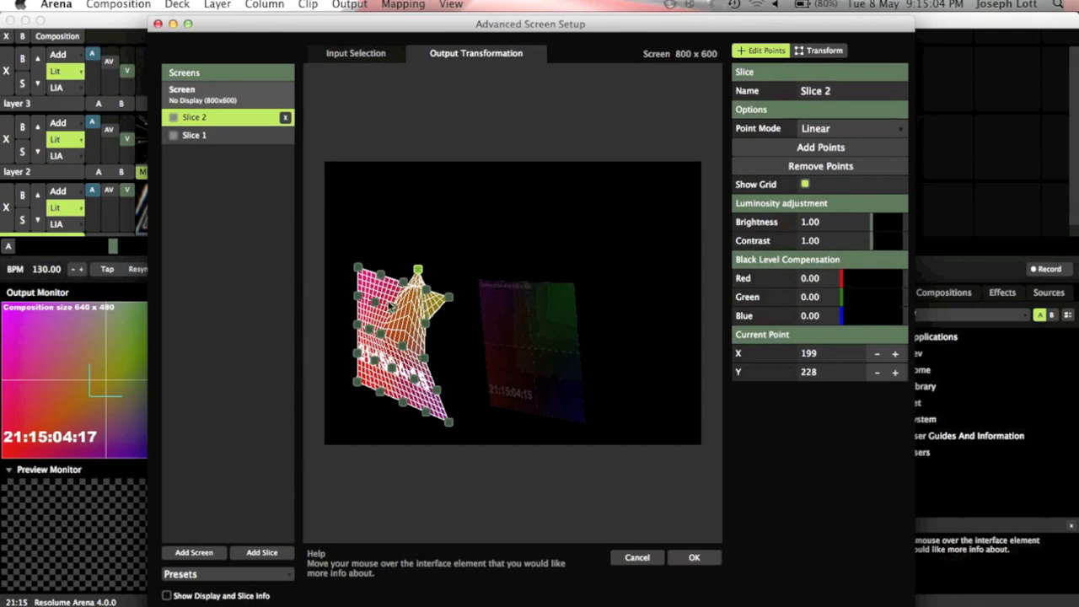
pyautogui.moveTo(418, 268); pyautogui.dragTo(688, 402)
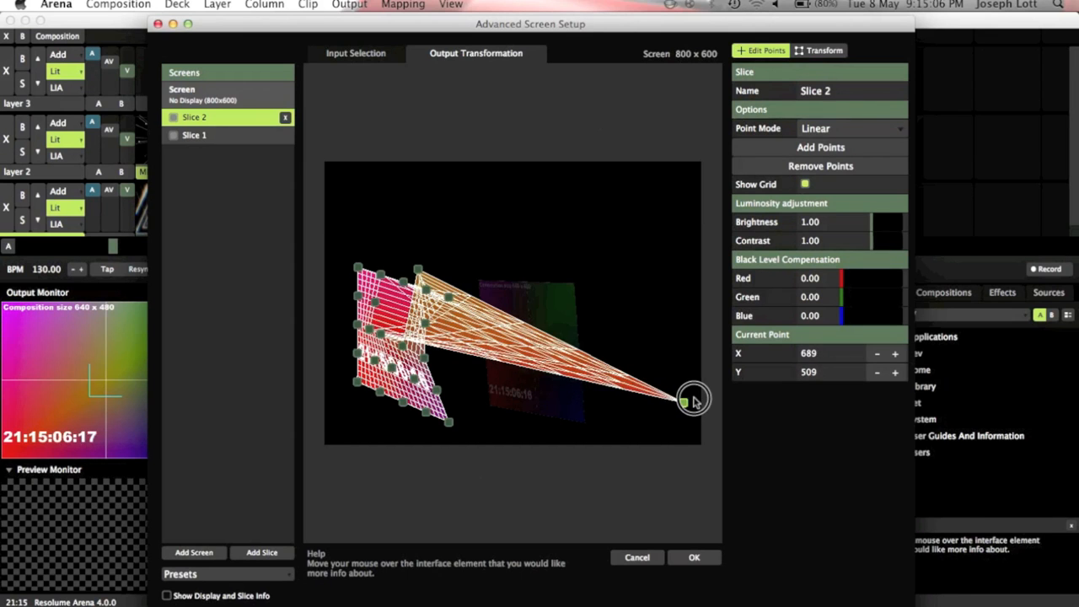